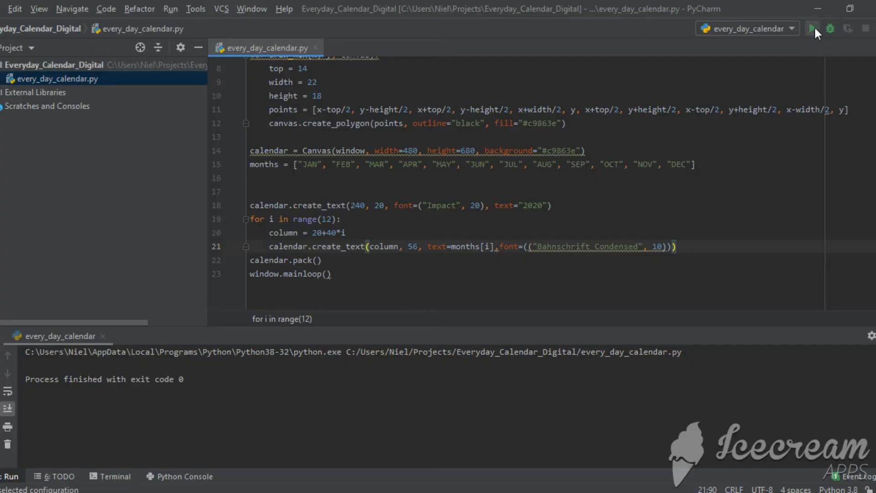
- Run the script to check the layout, then add the nested loop drawing hexagons at column, 72+ offsets
click(812, 28)
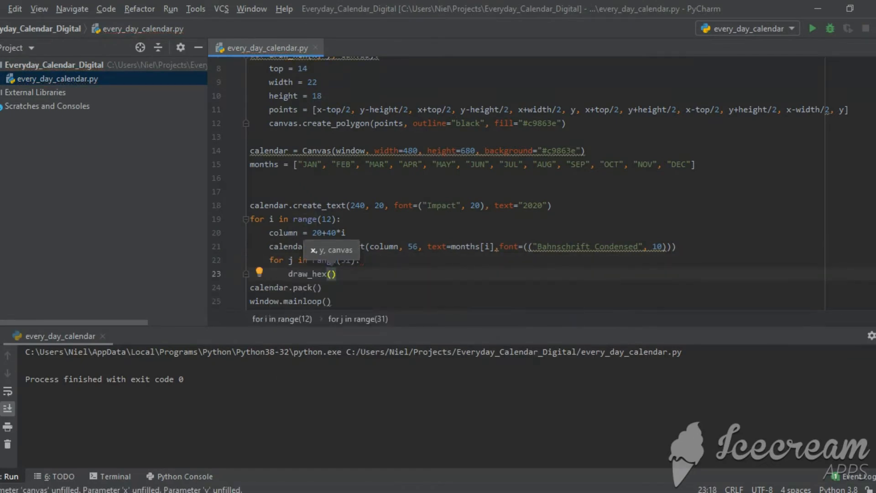
text(column, 72+)
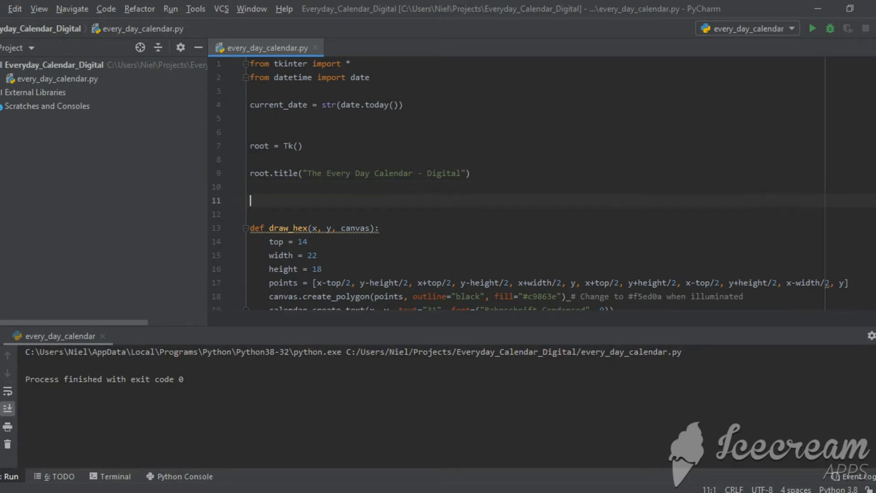
- Declare class Calendar(Canvas) to wrap the calendar drawing code
text(class)
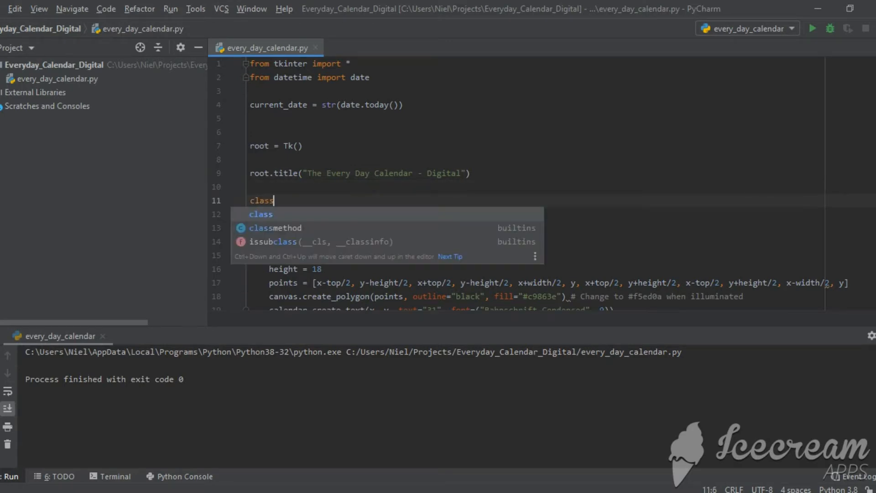
text(Cale)
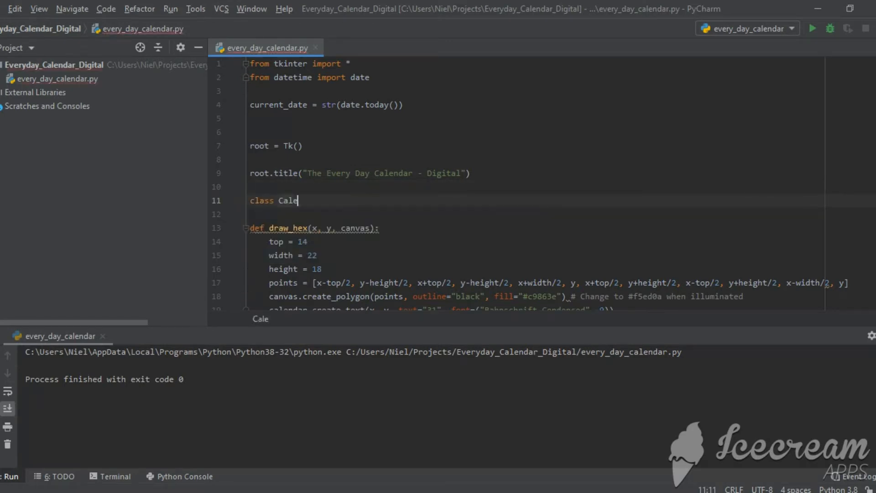
text(ndar()
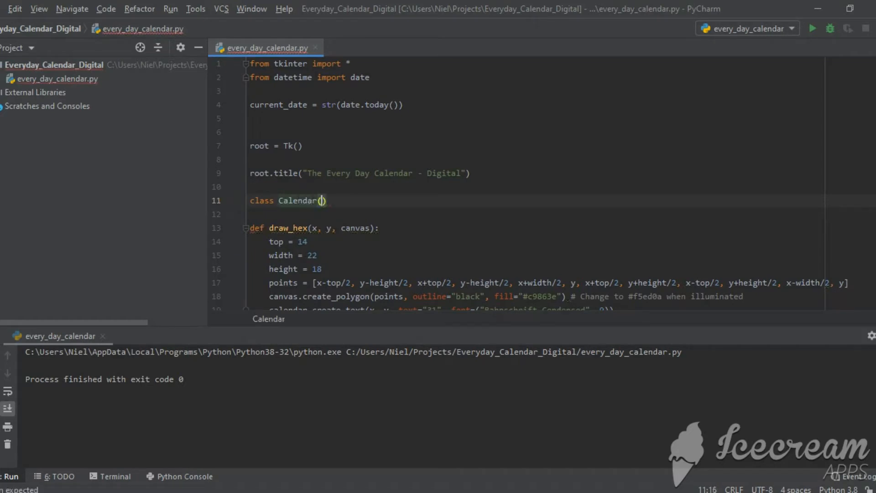
text(Canvas)
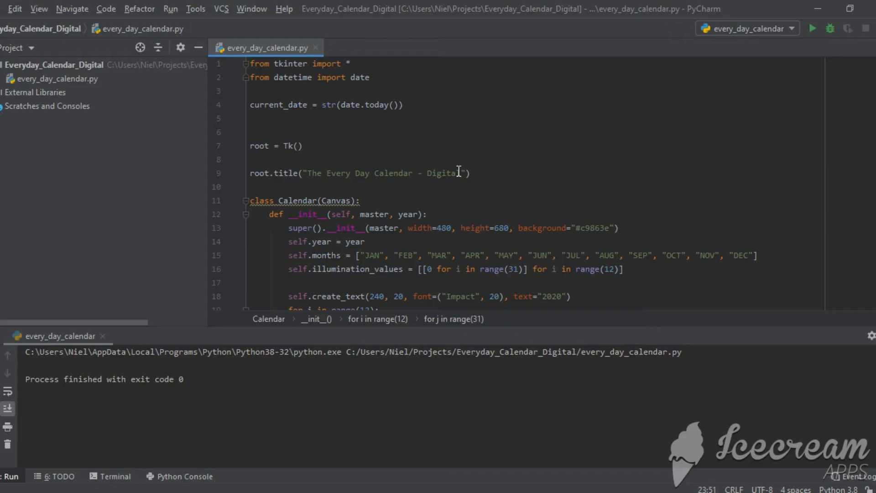
scroll(down, 3)
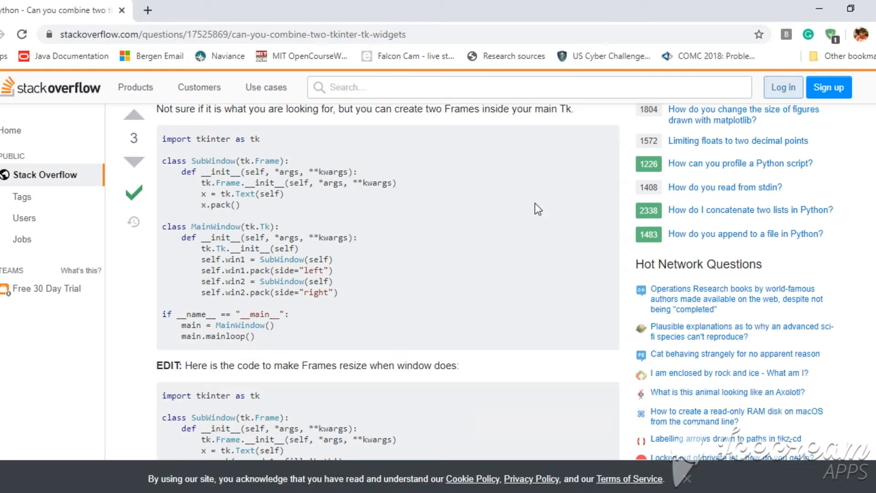
- Scroll through the Stack Overflow answer on combining tkinter widgets by subclassing
scroll(down, 3)
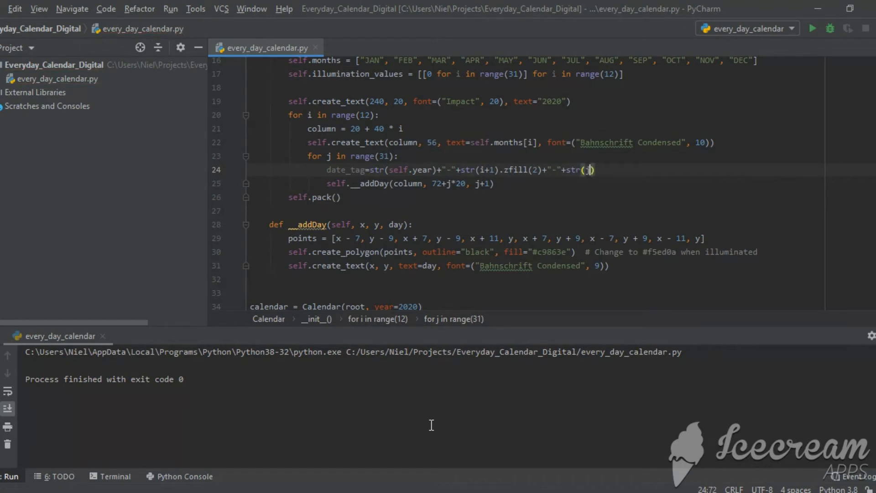
- Zero-pad the date tag with .zfill(2) and add tags=day to the day polygon and text
text(.zfill(2)
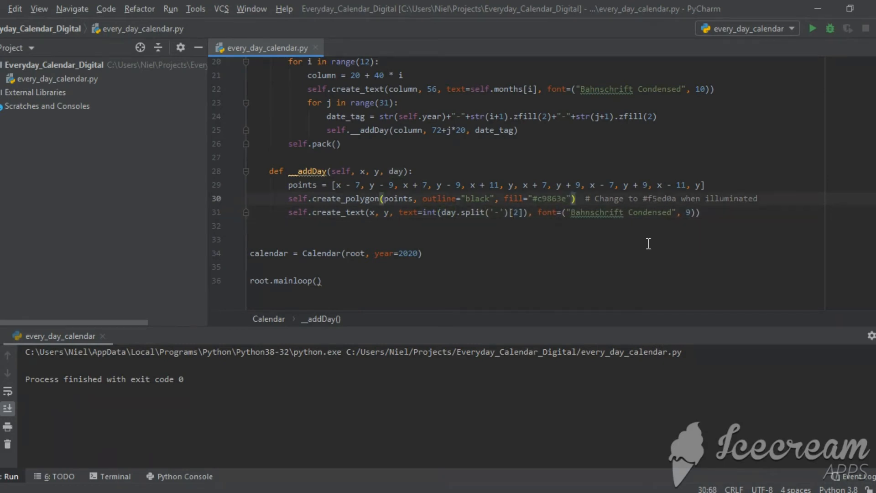
text(, tags=day)
text(def __illuminate(self, event):)
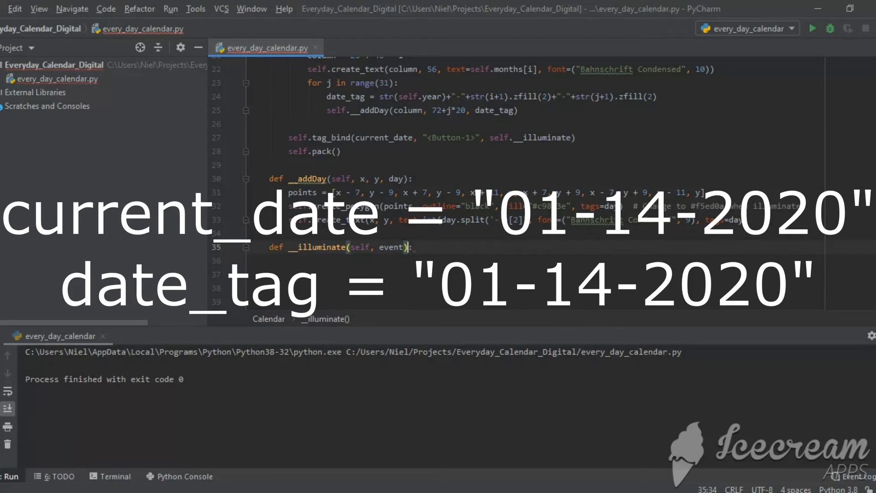
- Finish the __illuminate recolouring with #f5ed0a and run the script to test the calendar
scroll(down, 3)
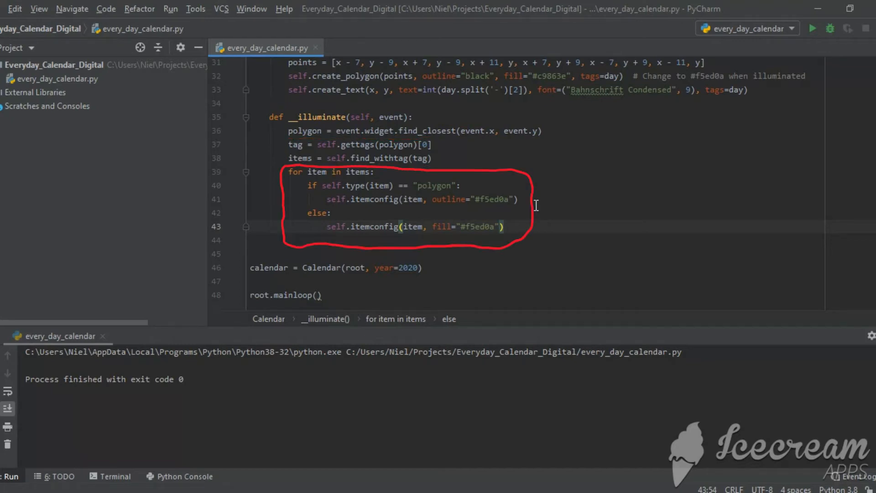
click(813, 29)
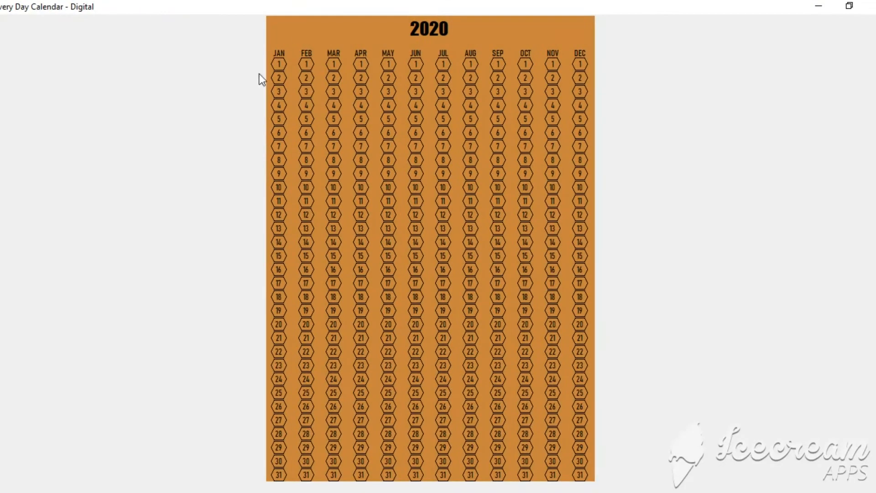
mouse_move(296, 45)
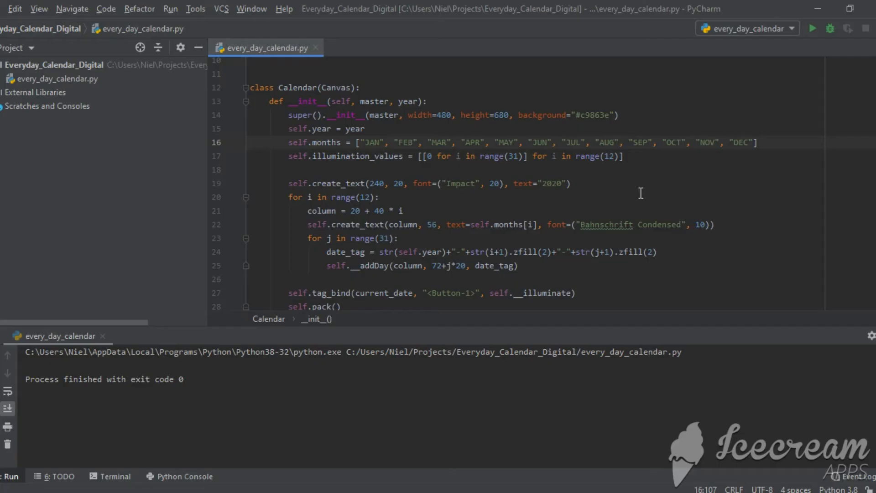
- Add self.month_lengths = [31, self.__determine_feb_len(), ..., 31, 30, 31]
text(self.month_lengths = [31,)
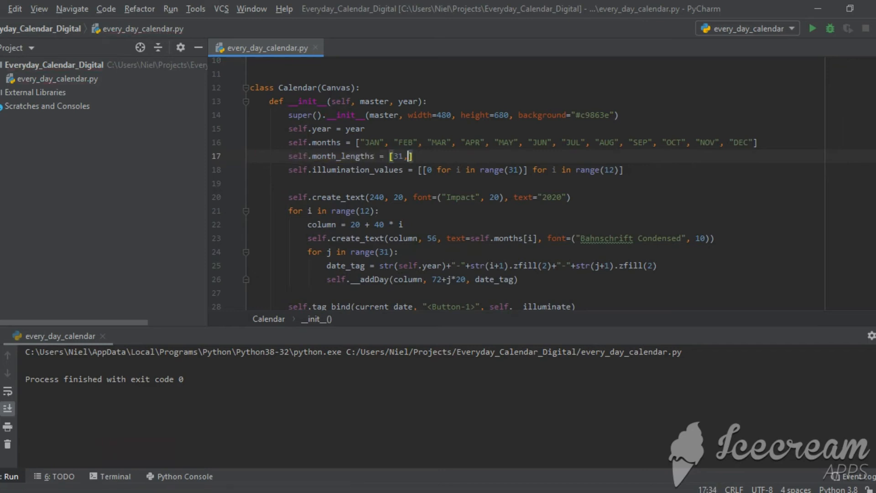
text(self.__determine_feb_len())
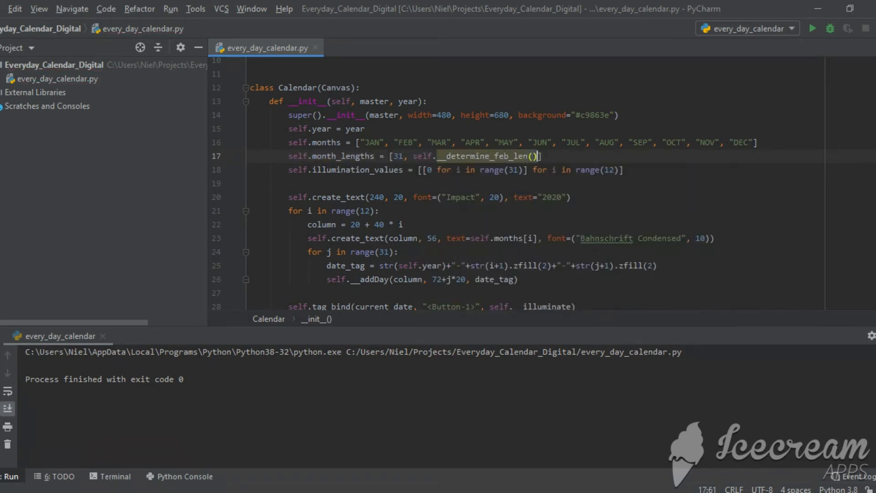
text(, 31, 30, 31, 30, 31, 31, 30, 31, 30, 31)
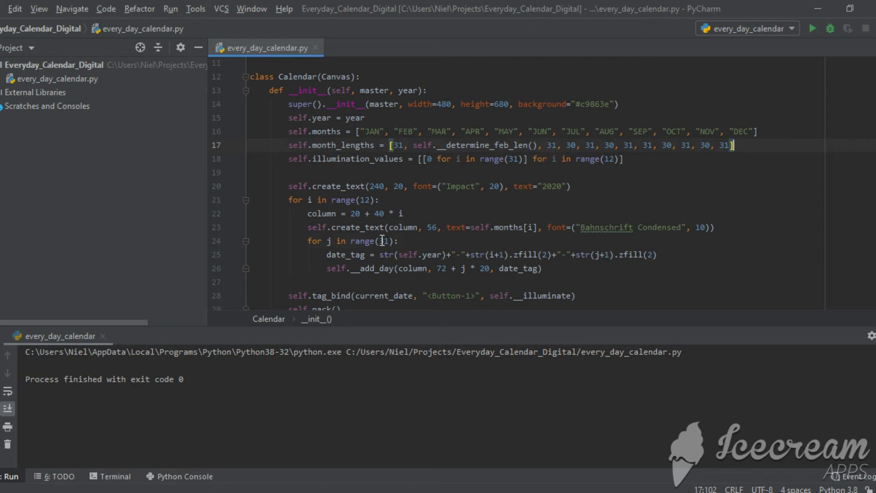
- Make illumination values follow self.month_lengths and run the script
text(self.month_lengths[i)
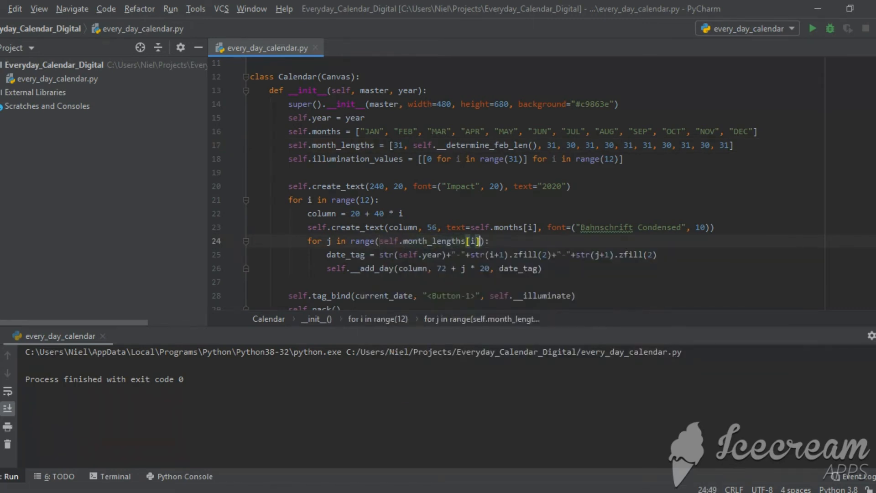
click(813, 28)
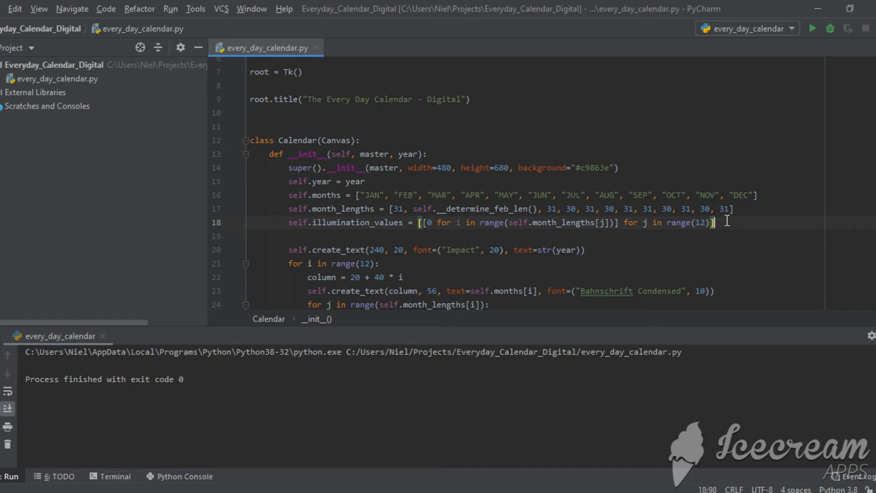
scroll(down, 3)
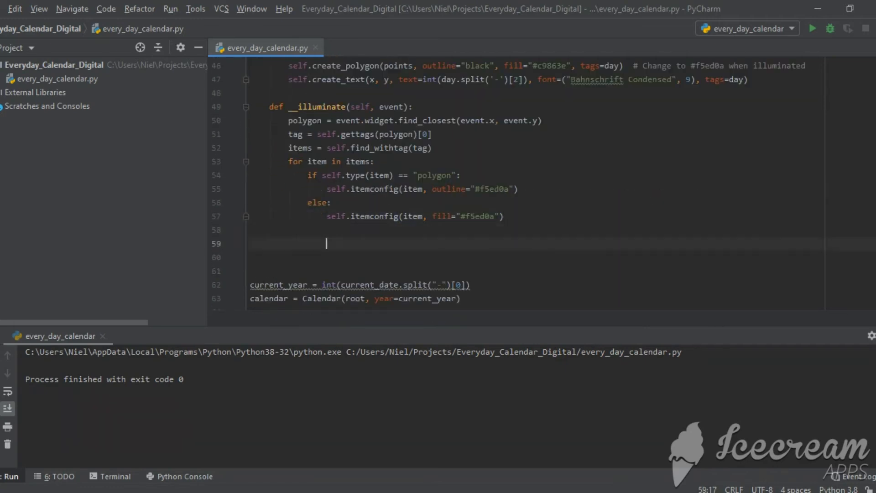
- Parse month_num and day_num from the tag and set illumination_values[month_num-1][day_num-1] = 1
text(month_num = tag.)
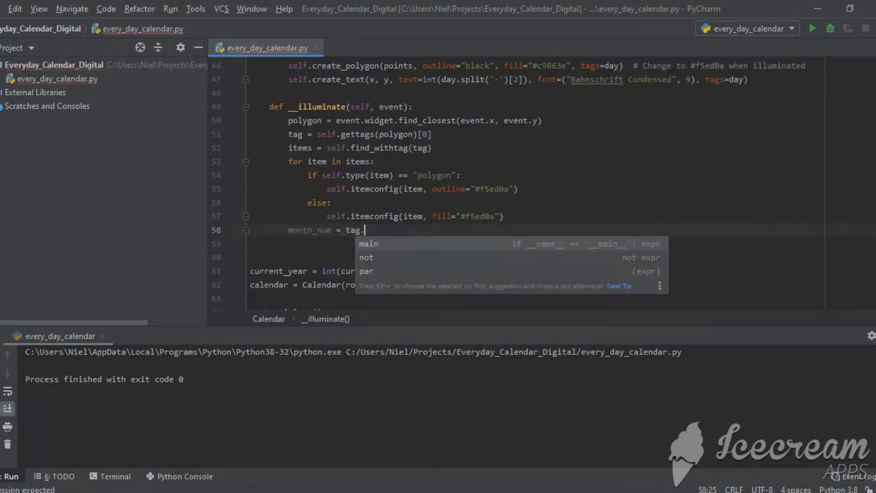
text(int(tag.split("-")[1]))
text(self.illumination_values[)
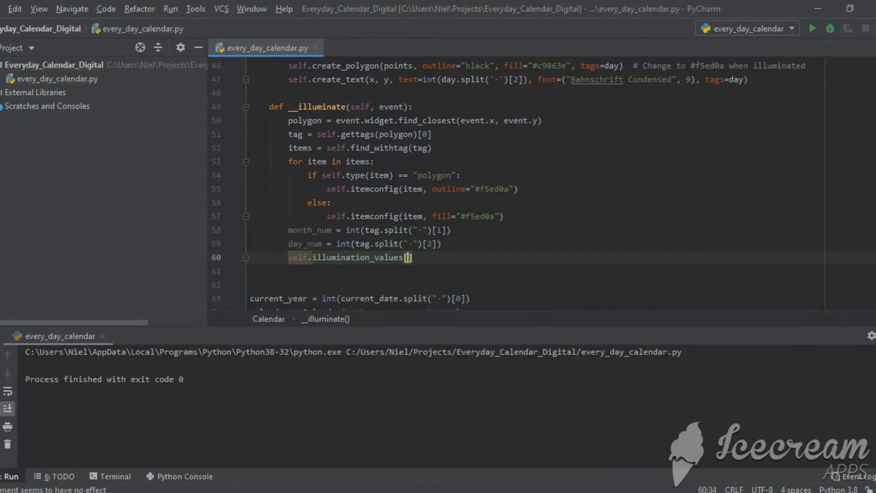
text(month_num-1][day_num-1] = 1)
text(import p)
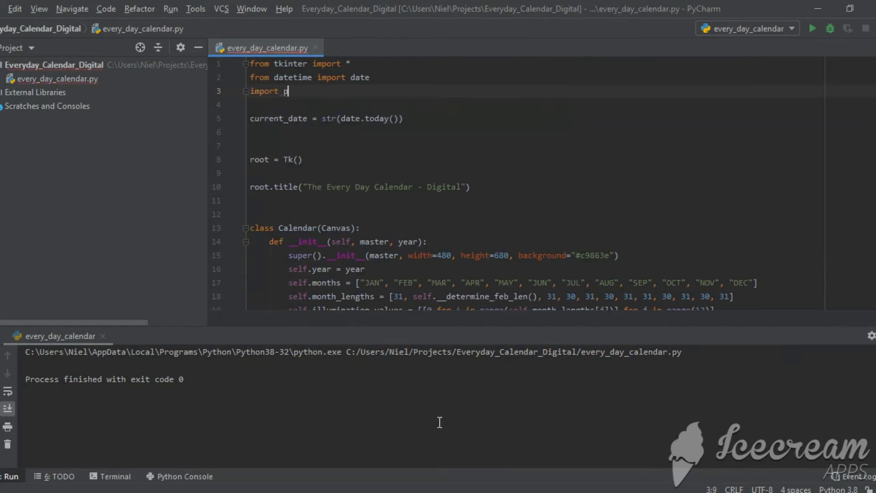
- Add import pickle and begin calling self.__update_calendar_data
text(ickle)
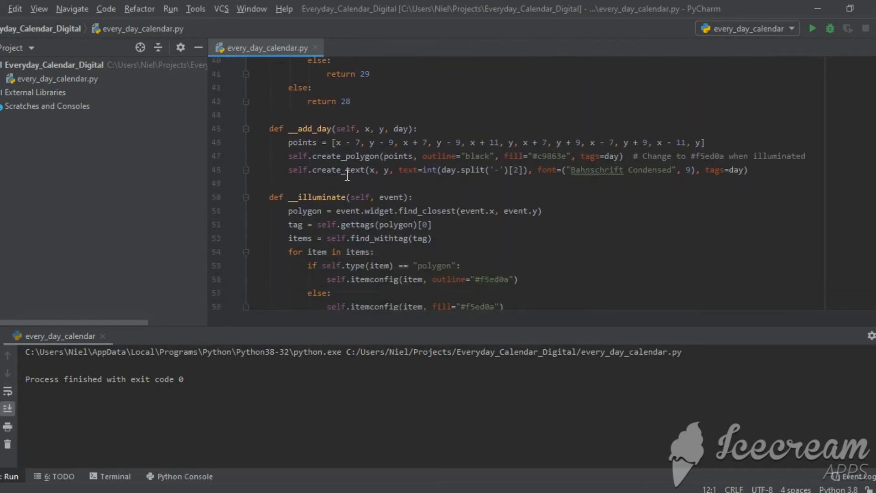
scroll(down, 3)
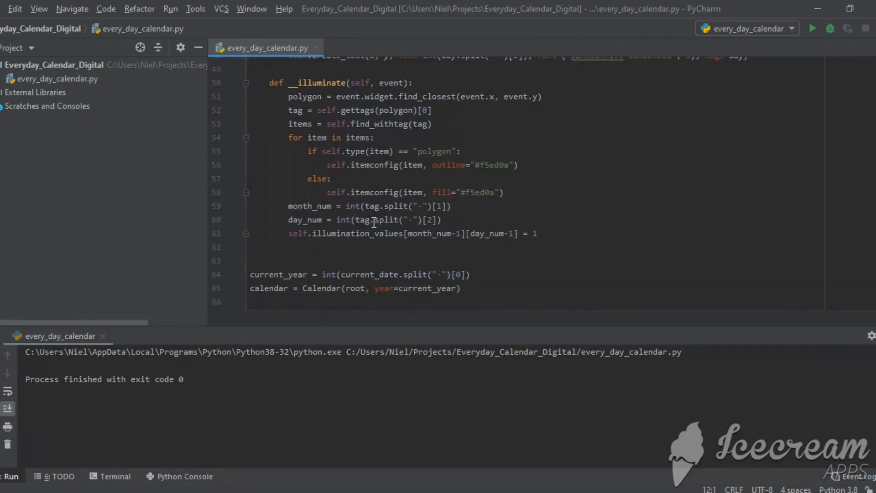
text(s)
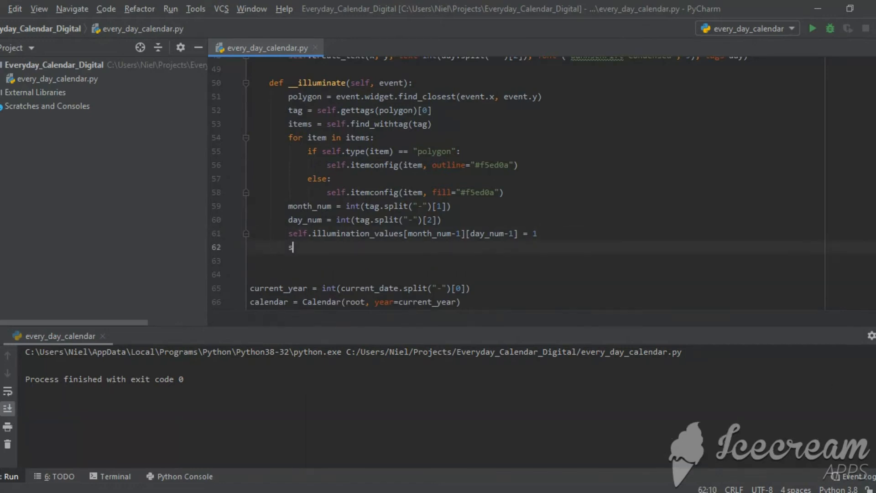
text(elf.__update_ca)
text(def)
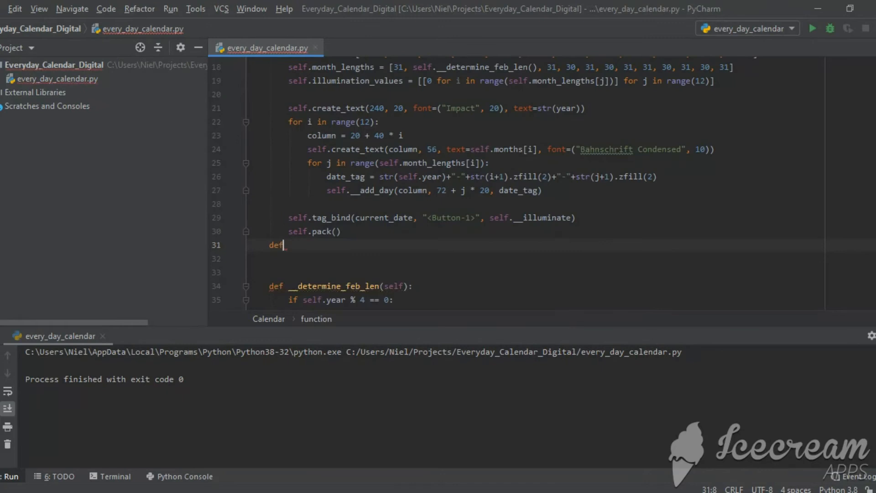
- Write __update_calendar_data opening str(self.year)+"_calendar_data.pickle" in 'wb' and pickle.dump the illumination values
text(__update_calendar)
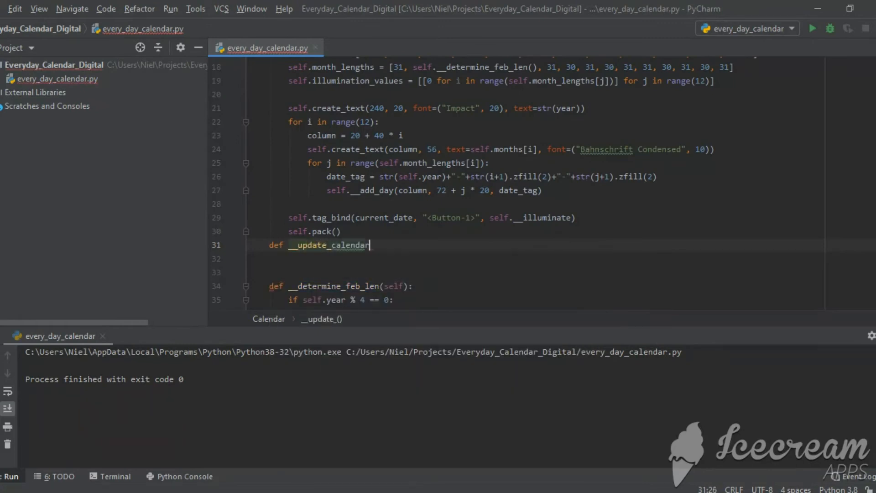
text(_data(self):)
text(def __load_)
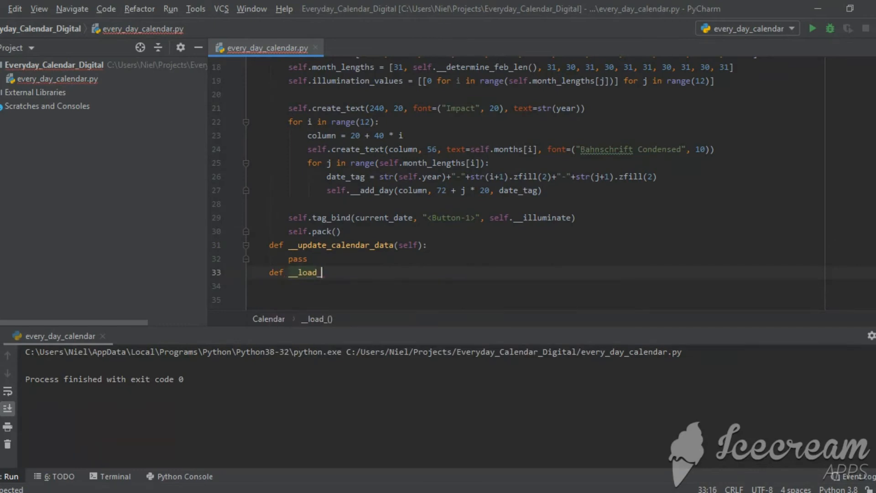
text(calendar_data(self):)
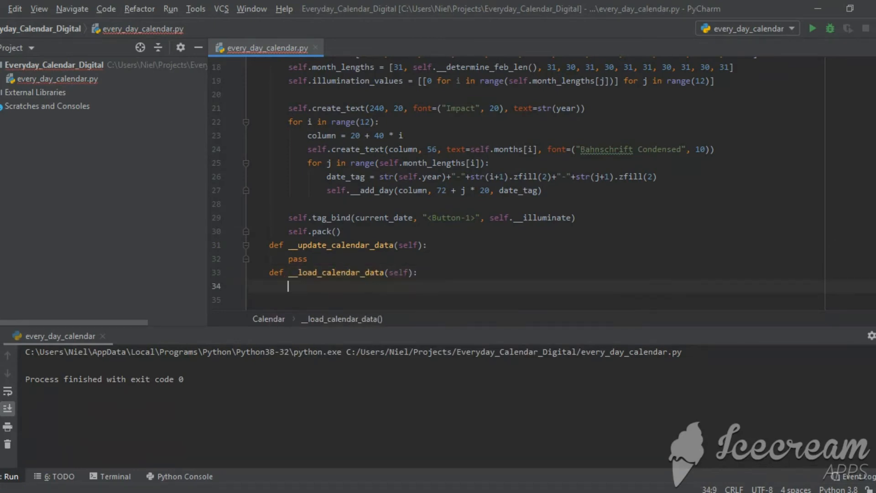
text(filename=str())
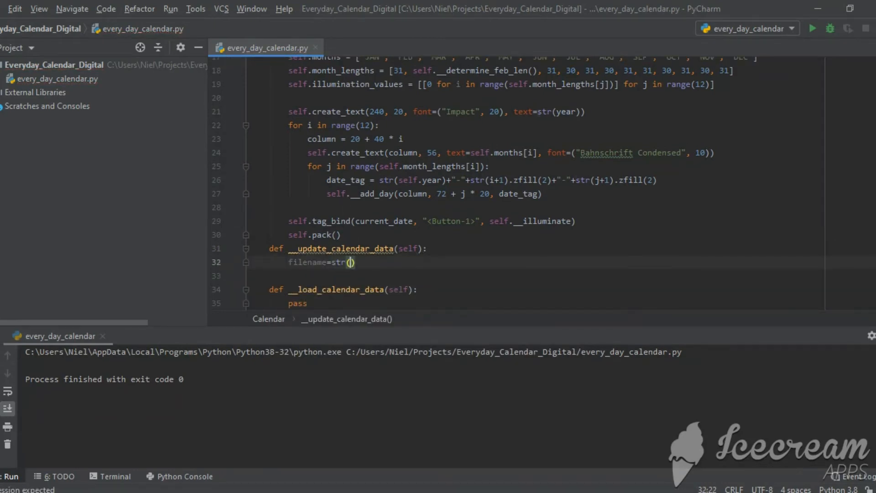
text(self.year)+"_calendar_data.pickle")
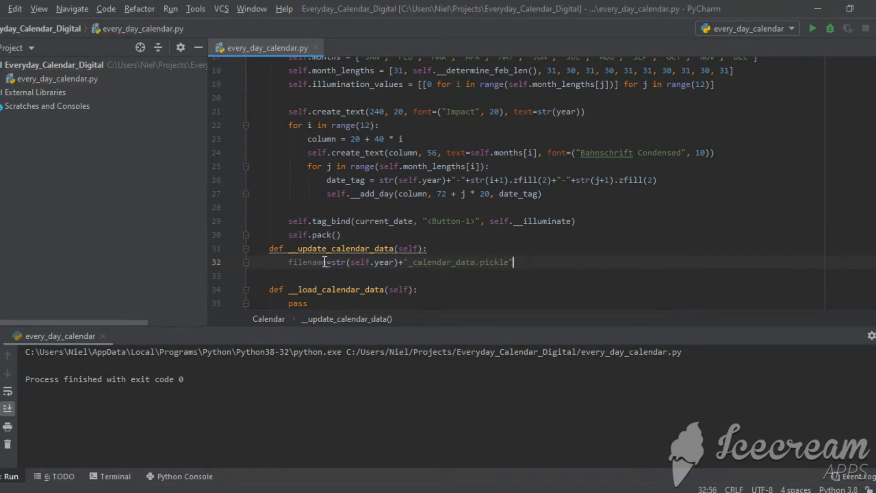
text(file = open(filename, "wb"))
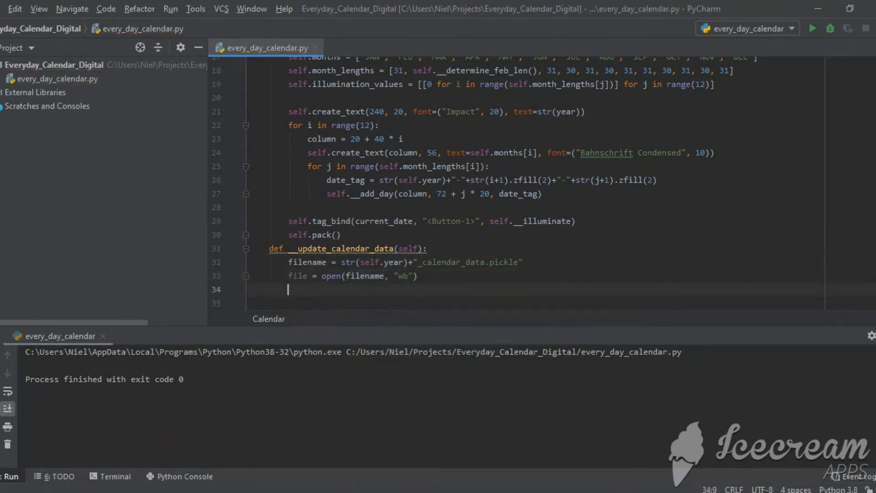
text(pickle.dump(self.illumination_values))
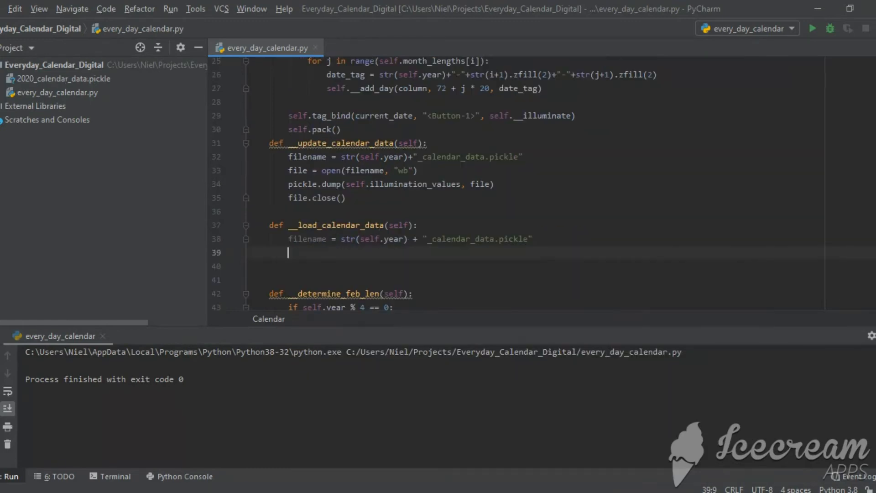
- Write __load_calendar_data with try/except, reading the pickle or creating a zeroed new_illumination_values file
text(try:)
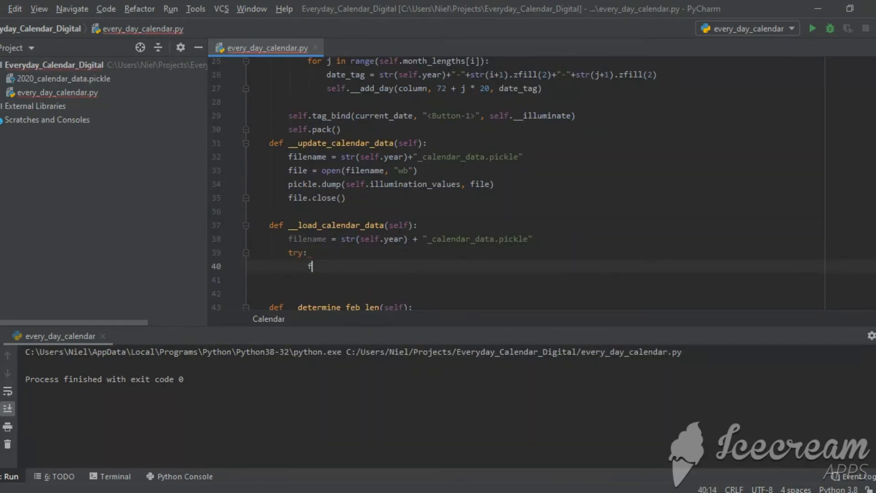
text(ile = open(filename, "rb"))
text(file =)
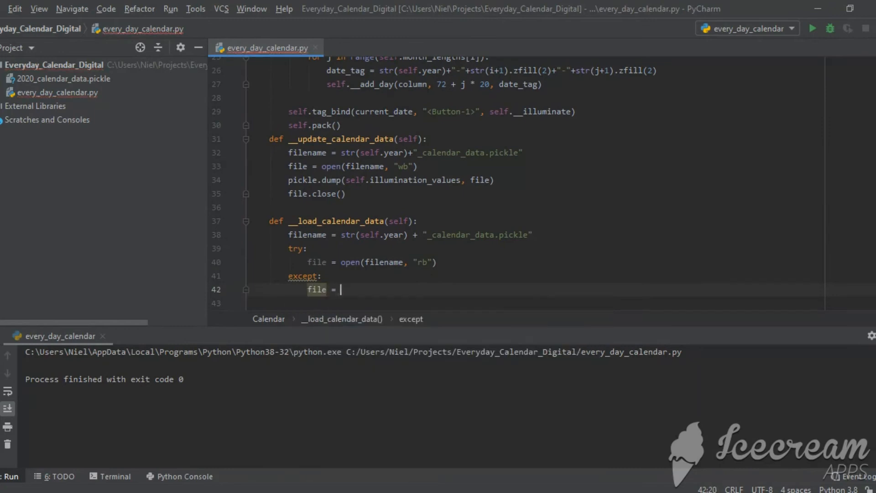
text(open(filename, "wb"))
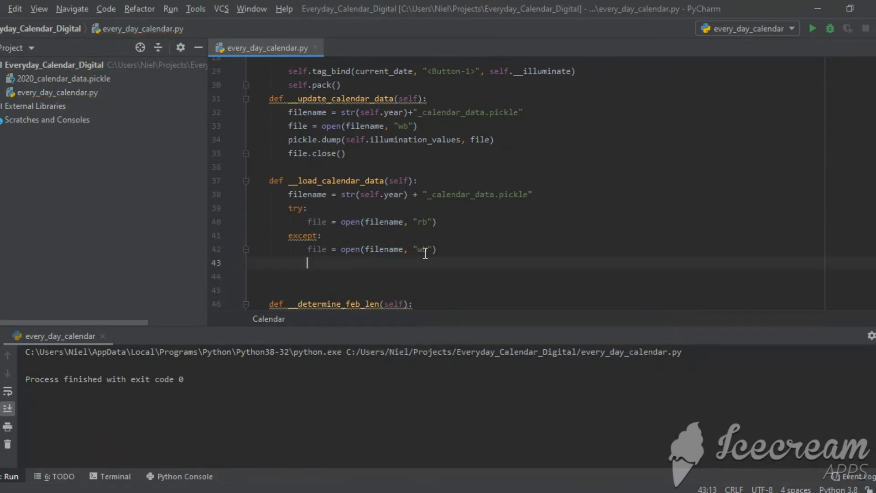
text(new_illumination_values)
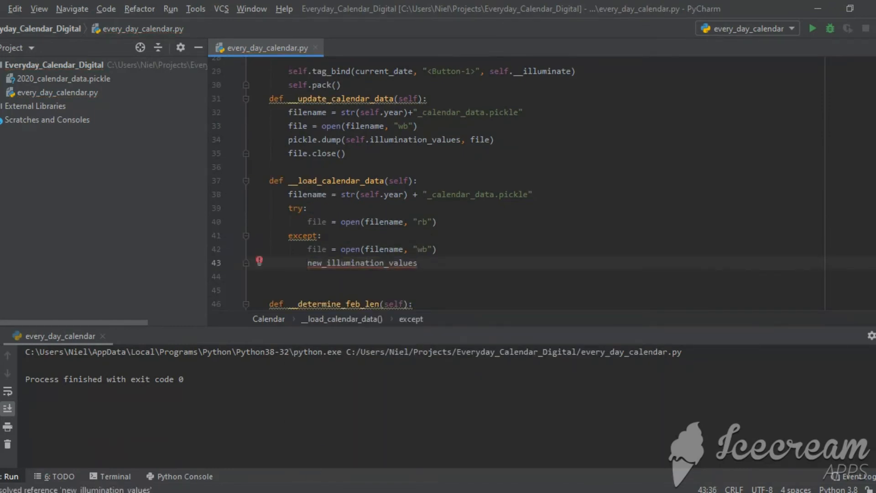
text(file =)
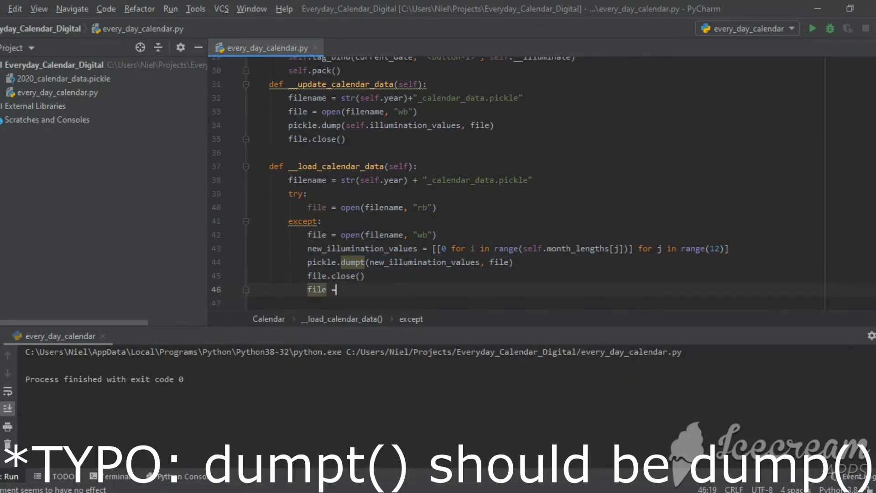
text(data = pic)
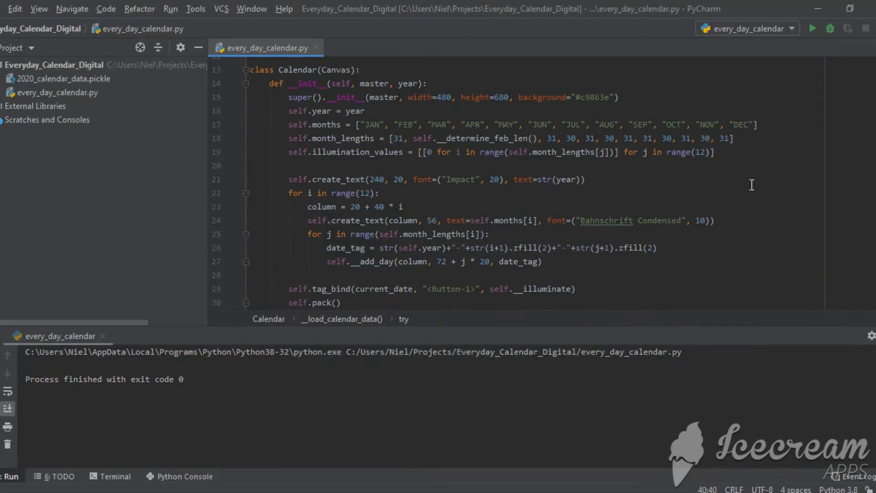
- Load illumination values at startup, pass self.illumination_values[i][j] to each day and default colour = "black"
scroll(down, 3)
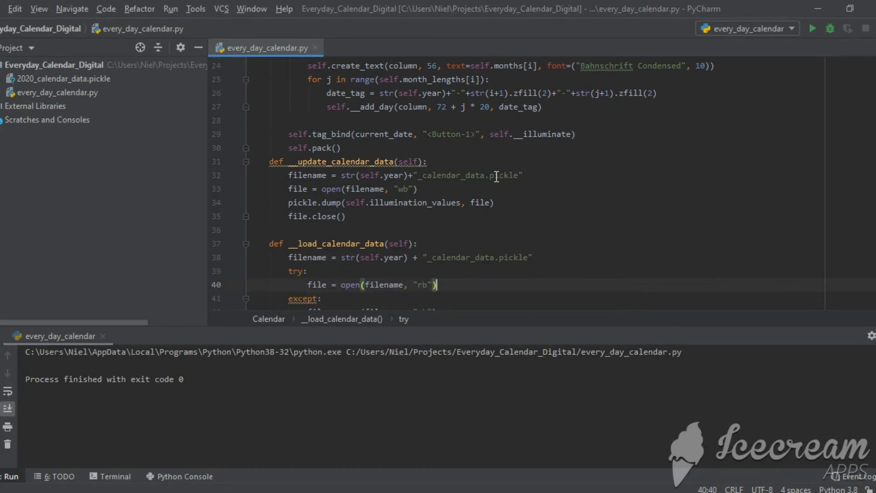
text(se)
click(538, 107)
text(,)
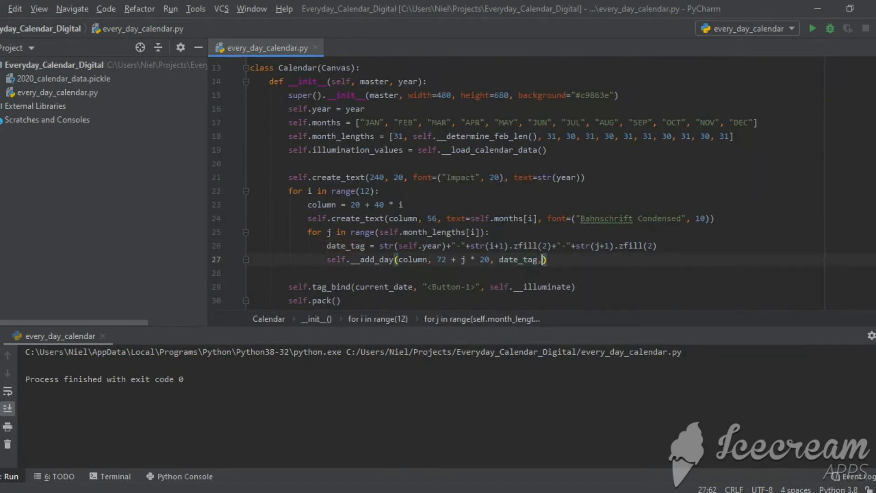
text(self.illumination_values)
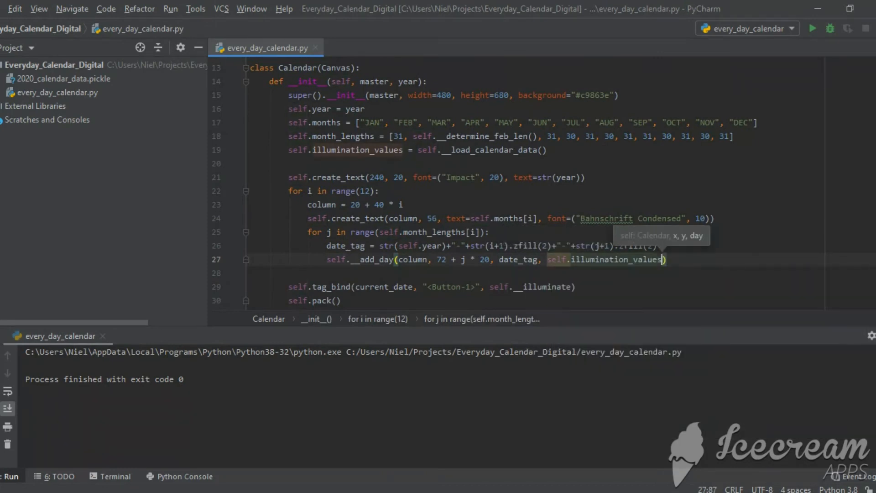
text([i][j])
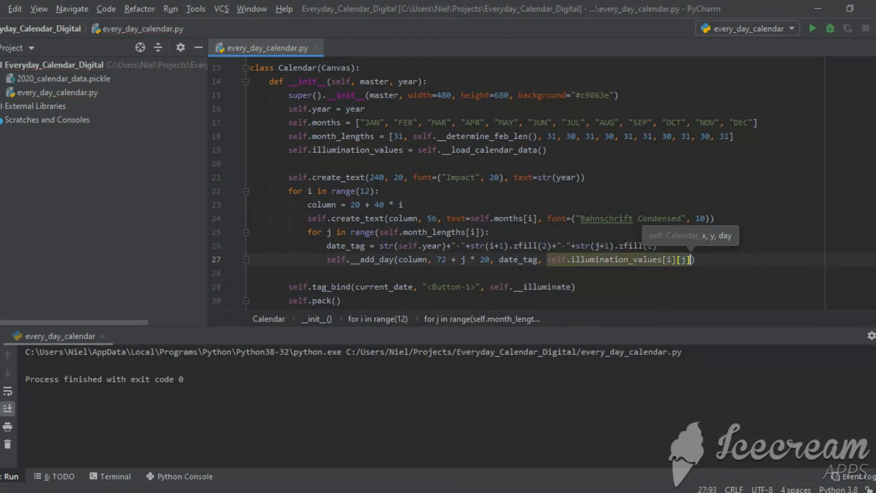
text(colour = "#f5ed0a)
text(else)
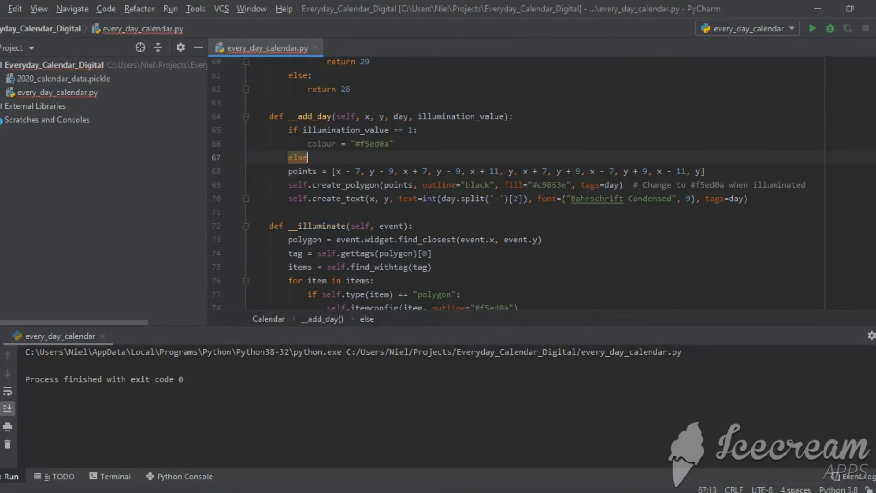
text(colour = "black")
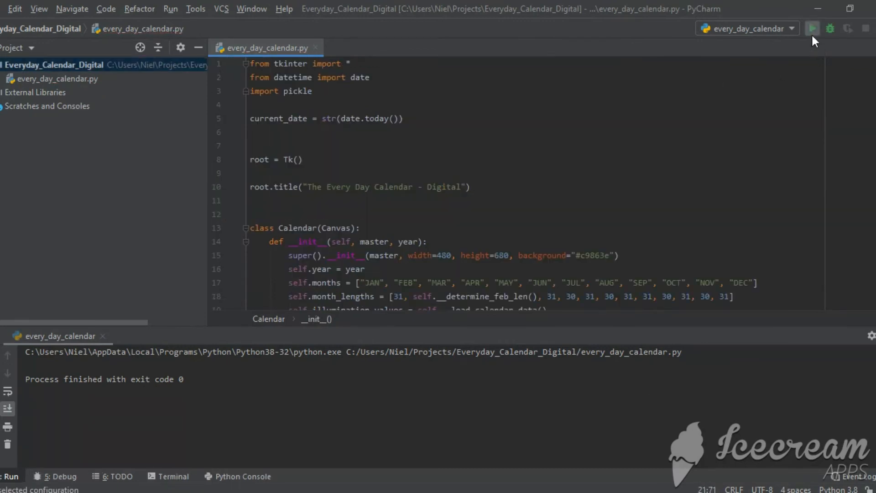
- Run the calendar to test saved days, close it, and start creating a new Python file
click(810, 28)
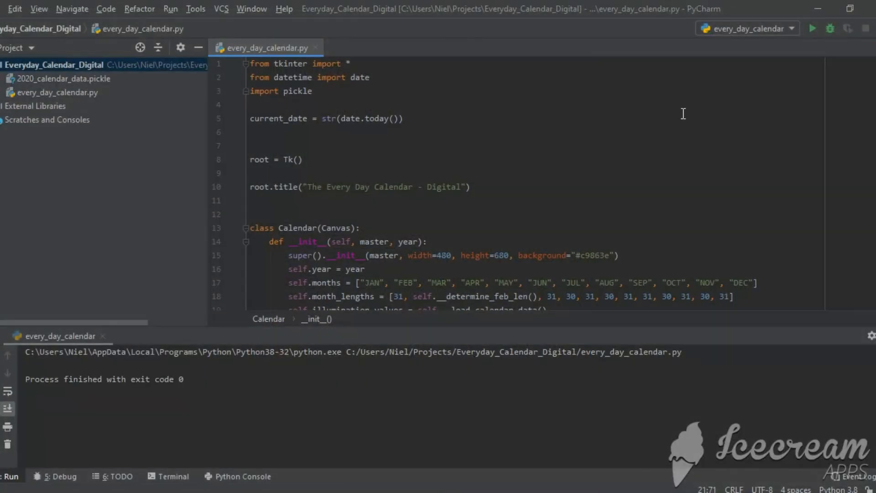
mouse_move(761, 61)
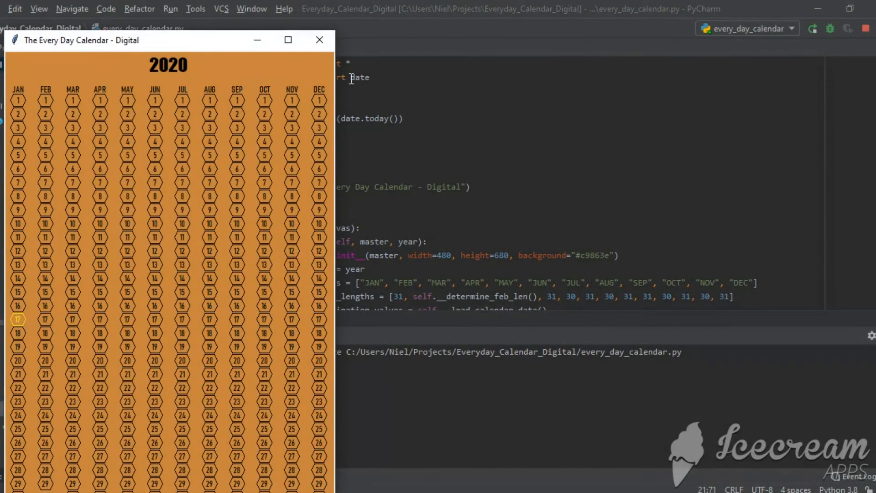
click(288, 39)
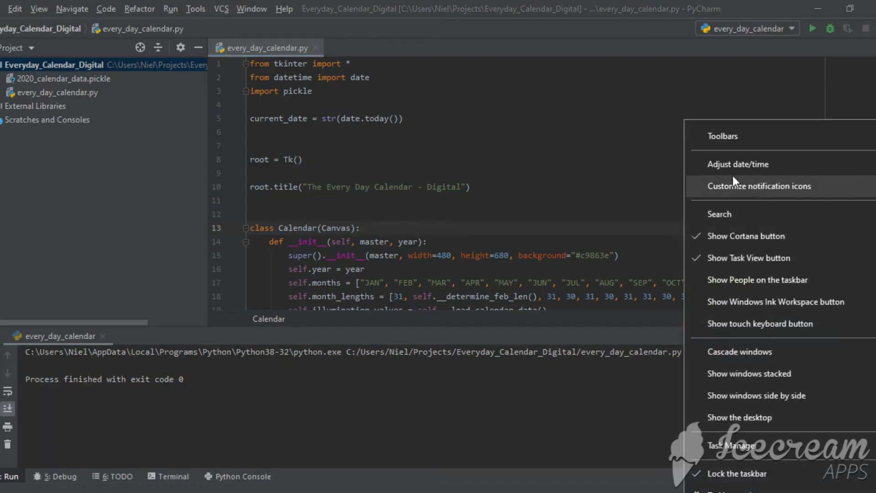
click(738, 164)
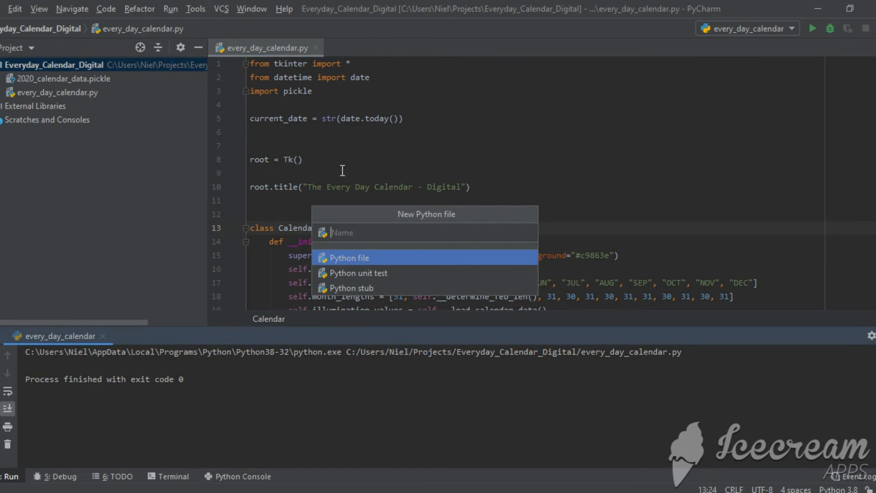
- Create calendar_data_generator.py with the generator code and run it to build the 2020 pickle
text(calendar_data_g)
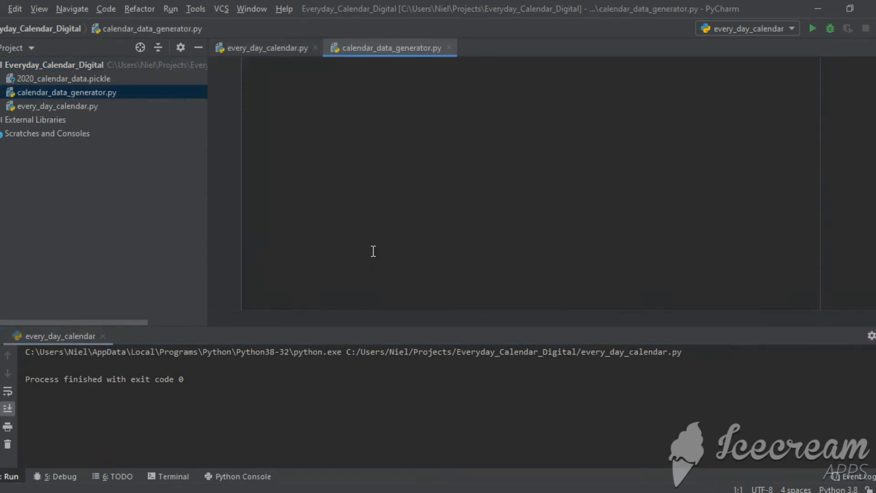
text(fi)
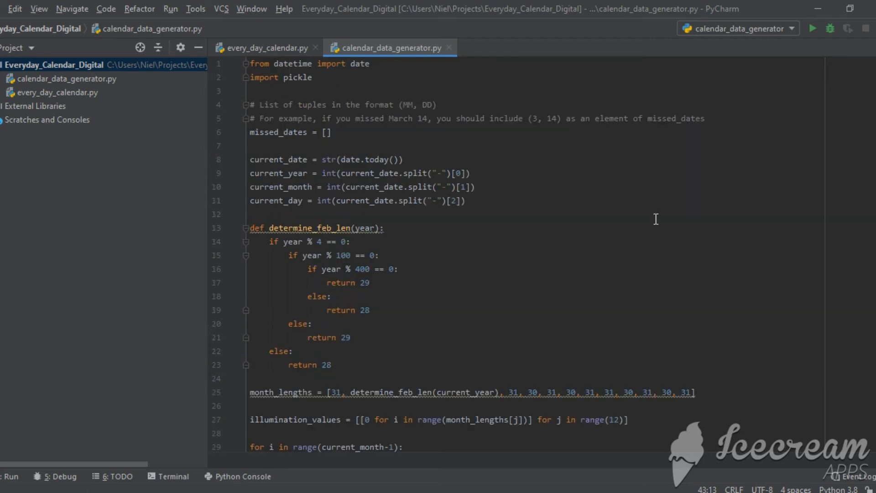
click(812, 28)
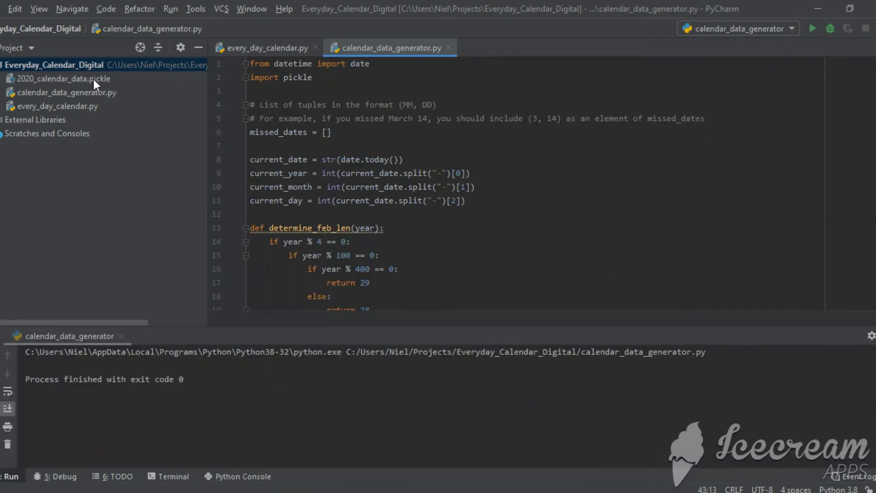
- Launch the calendar to see generated lit days, light January 17, and export calendar_icon.ico
click(264, 47)
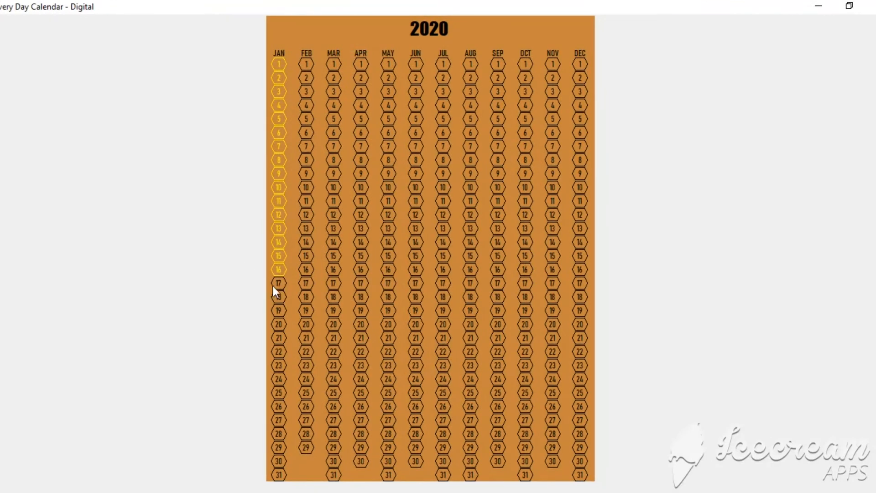
click(278, 283)
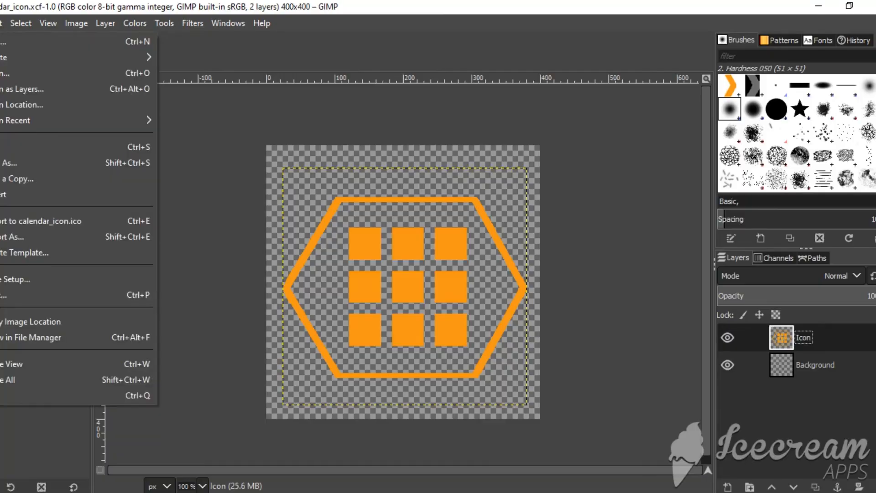
click(41, 220)
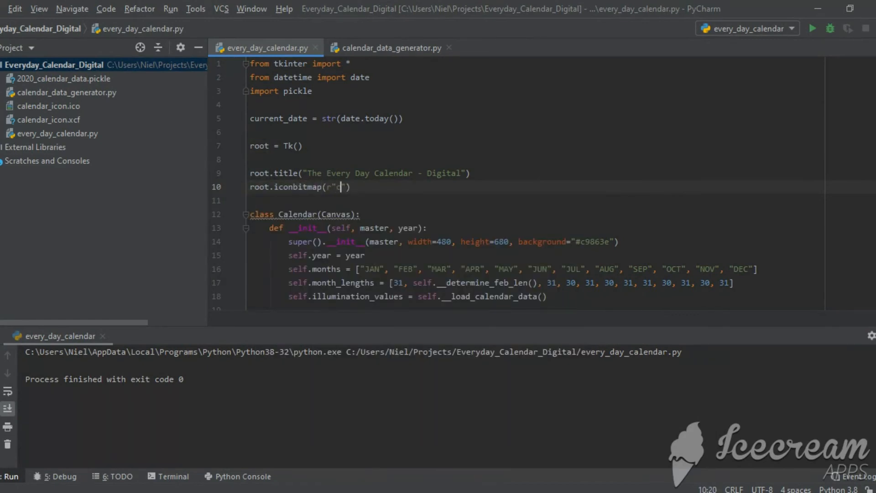
- Set calendar_icon.ico as the window icon via root.iconbitmap and run to check it appears
text(calendar_icon.ico)
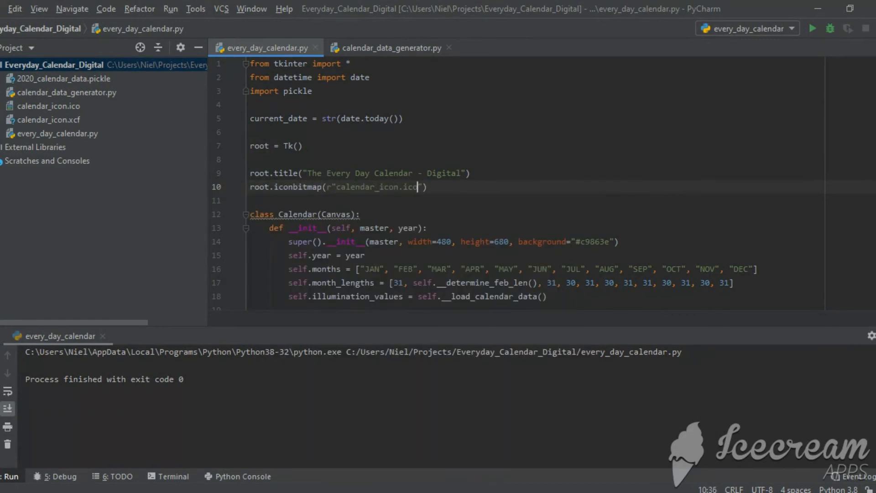
click(812, 29)
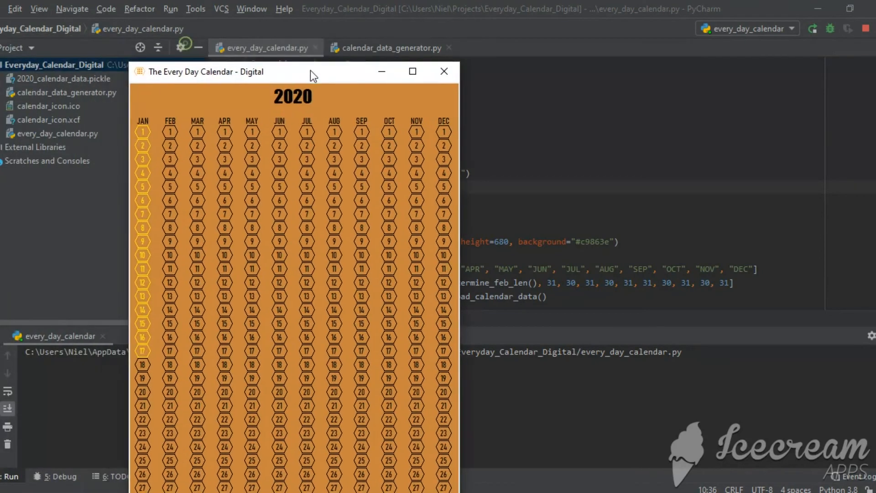
click(444, 71)
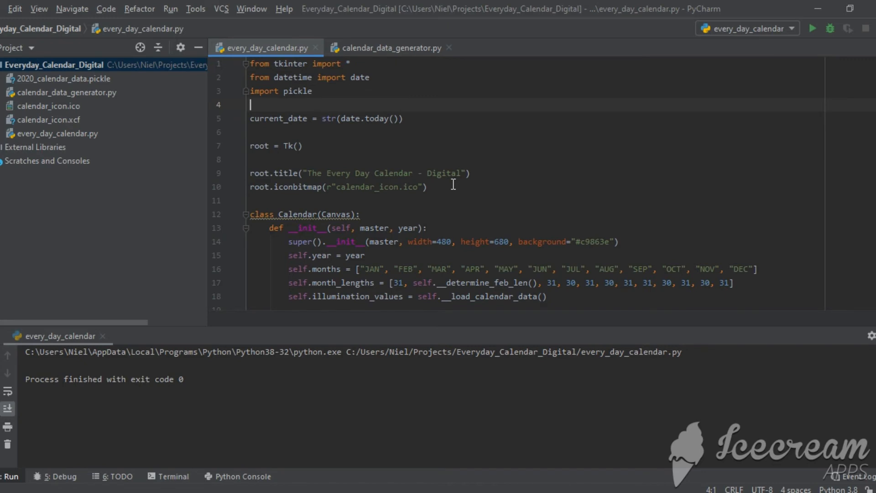
mouse_move(478, 235)
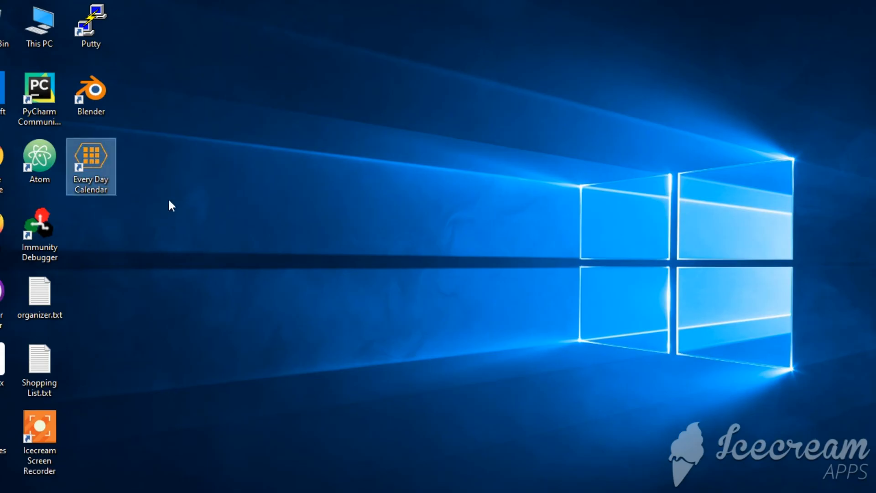
- Launch Every Day Calendar from the desktop shortcut and light up January 18
double_click(90, 166)
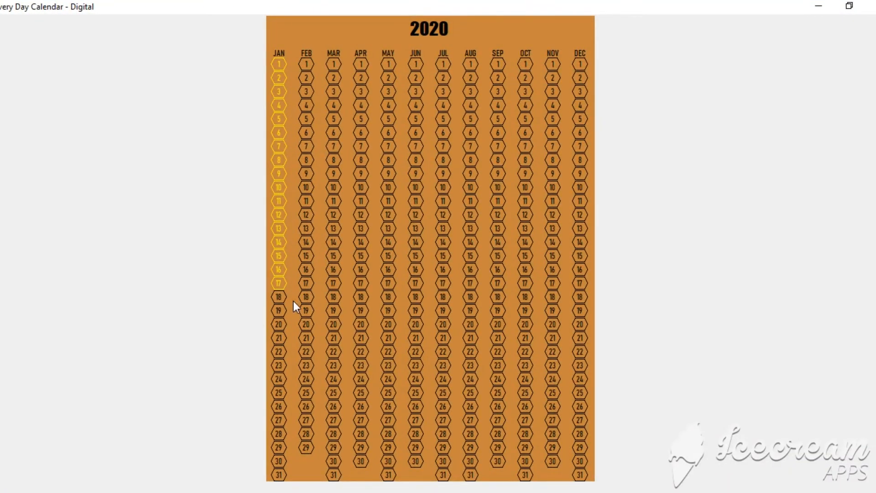
click(278, 297)
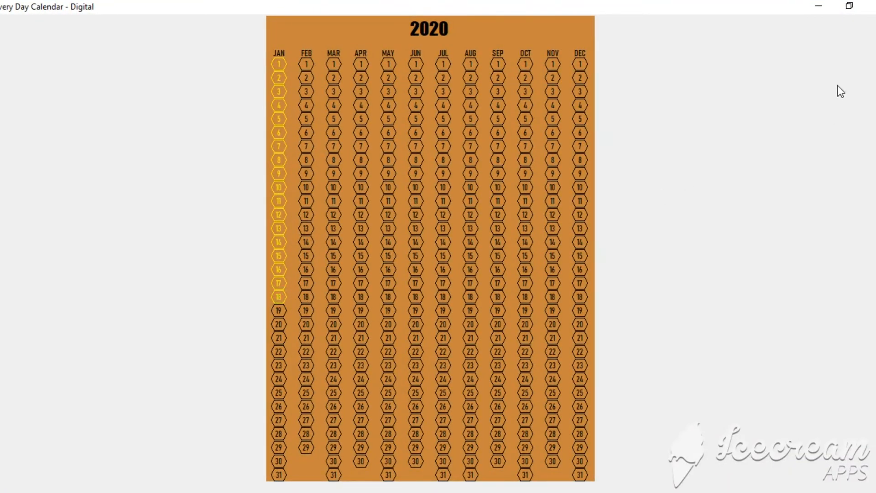